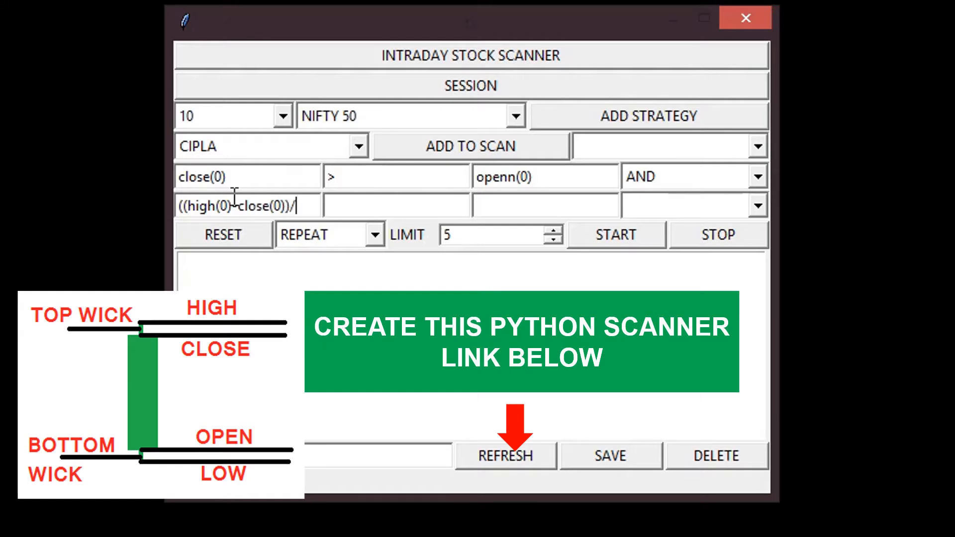
Finish the top-wick formula with *100, chain AND, and enter the (open−low) bottom-wick formula below 0.03.
text(*100)
click(546, 206)
text(0.03)
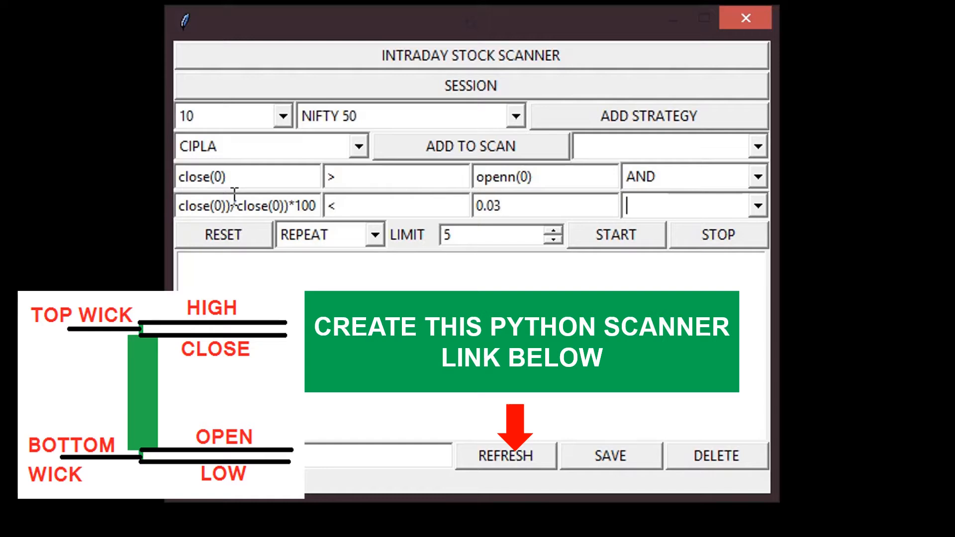
click(648, 116)
text(((close(0)
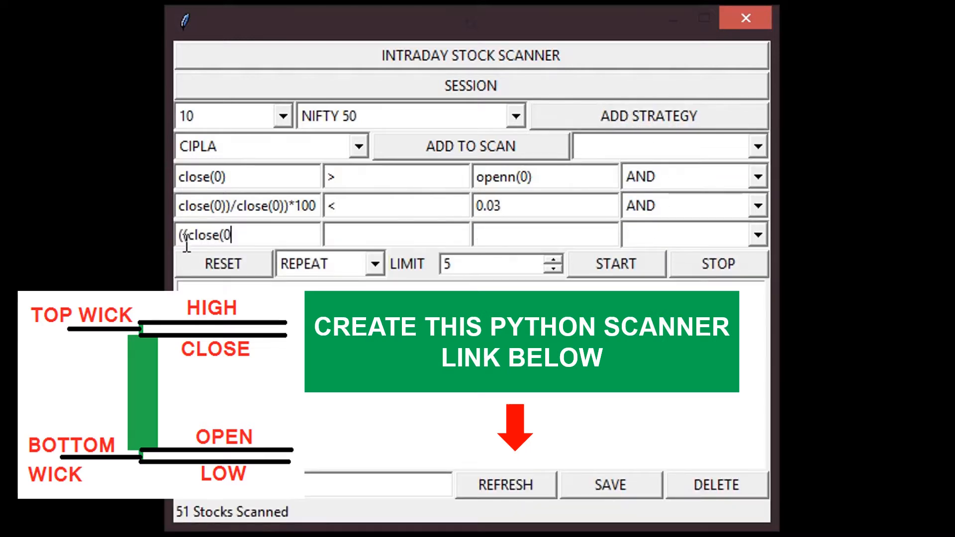
key(BackSpace)
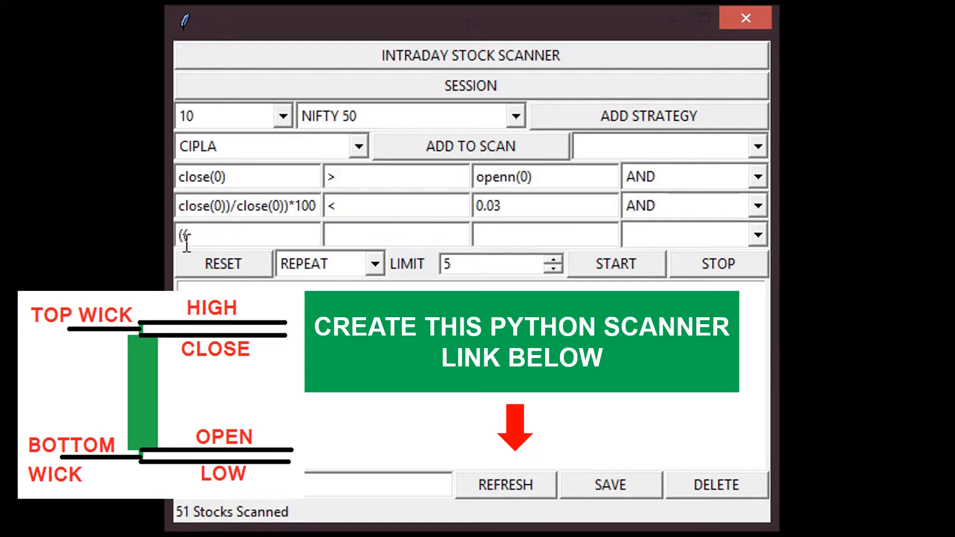
text(openn(0))
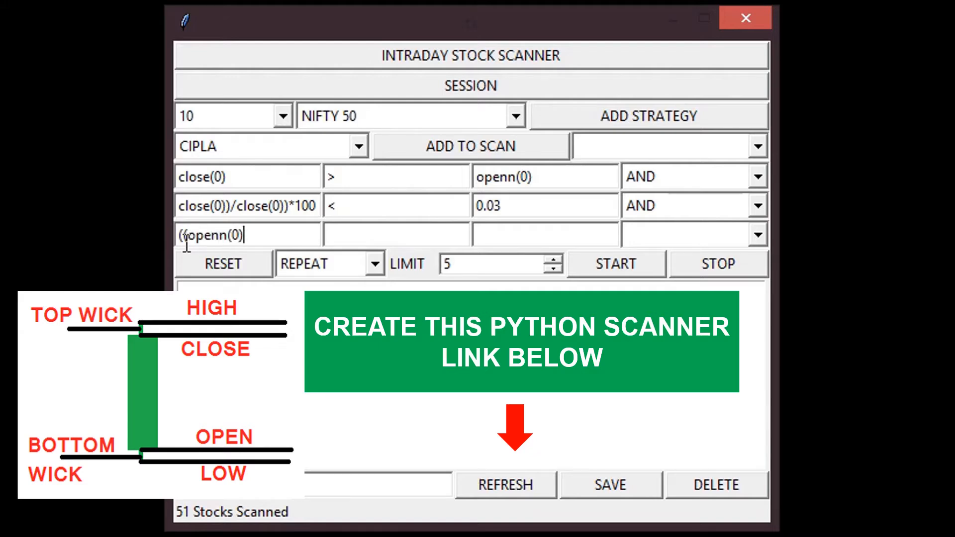
text(-low(0))/low(0)))
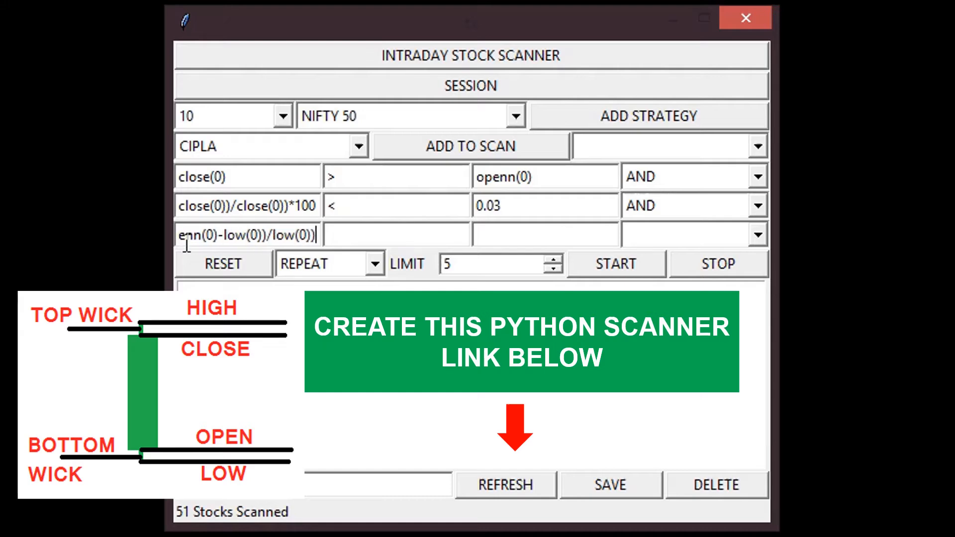
text(0.0)
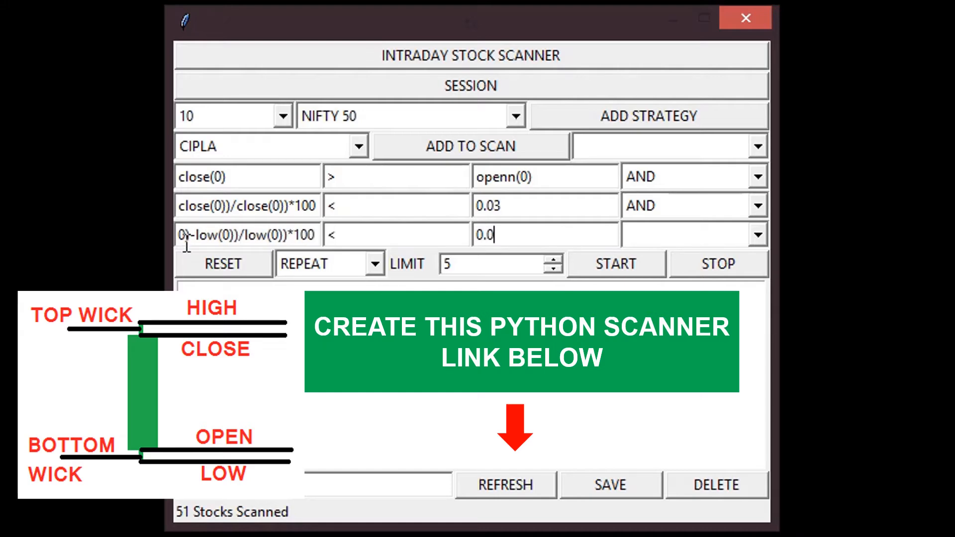
click(549, 270)
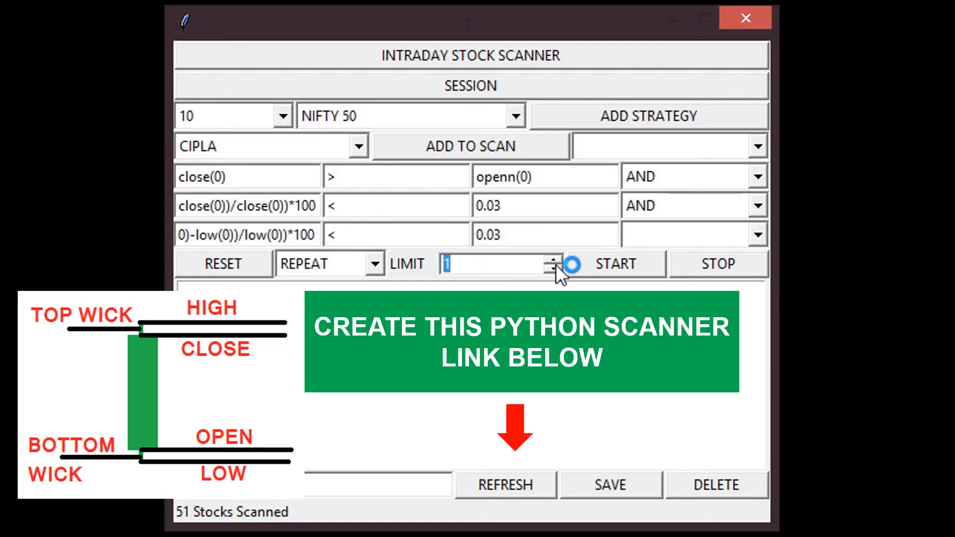
Set the result limit to 3 and run the scan, listing ONGC, ICICIBANK and TATAMOTORS.
click(548, 260)
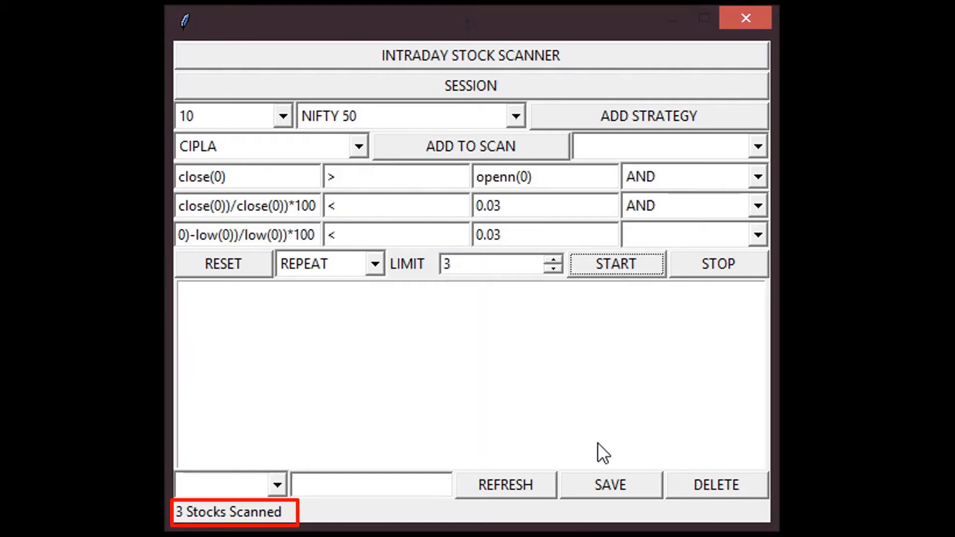
click(615, 263)
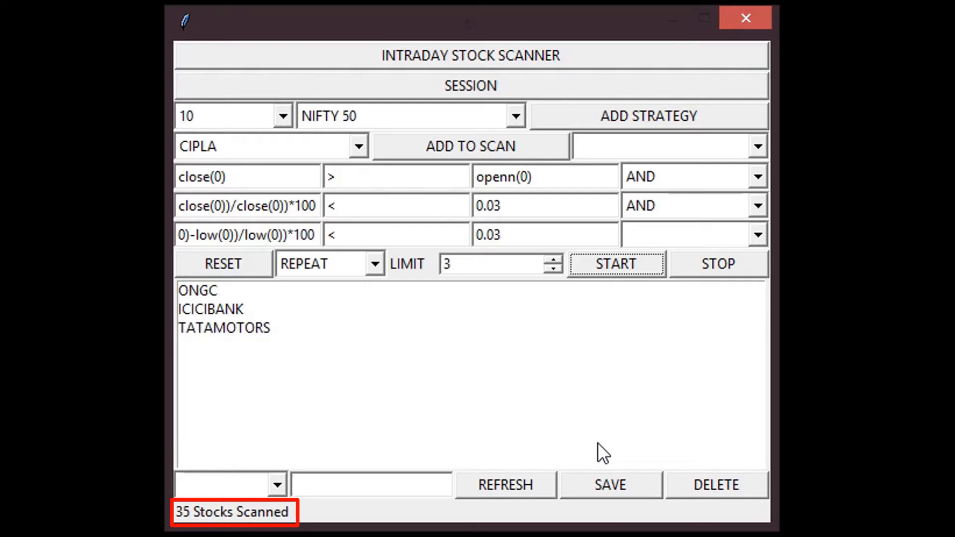
mouse_move(799, 271)
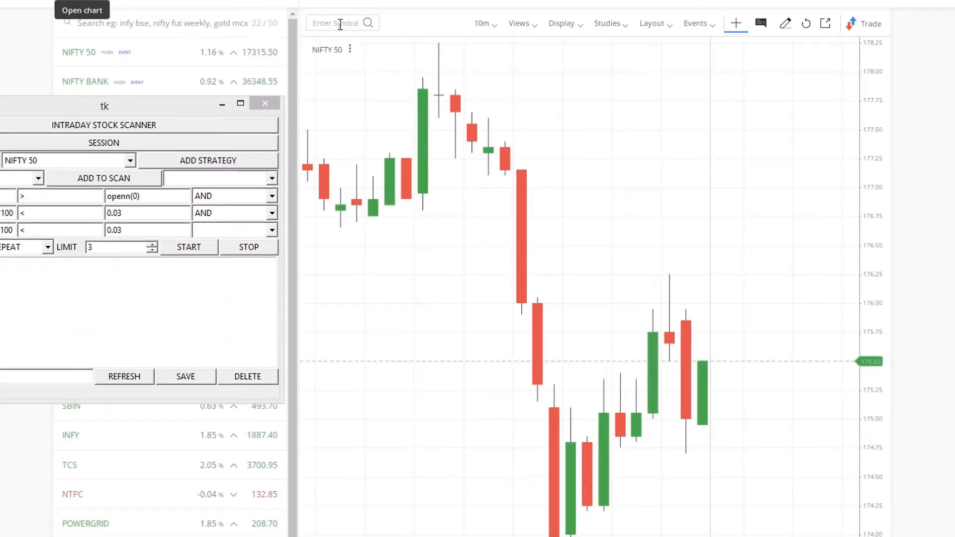
Search the symbol box for 'o' and open the ONGC (NSE) 10-minute chart.
click(341, 22)
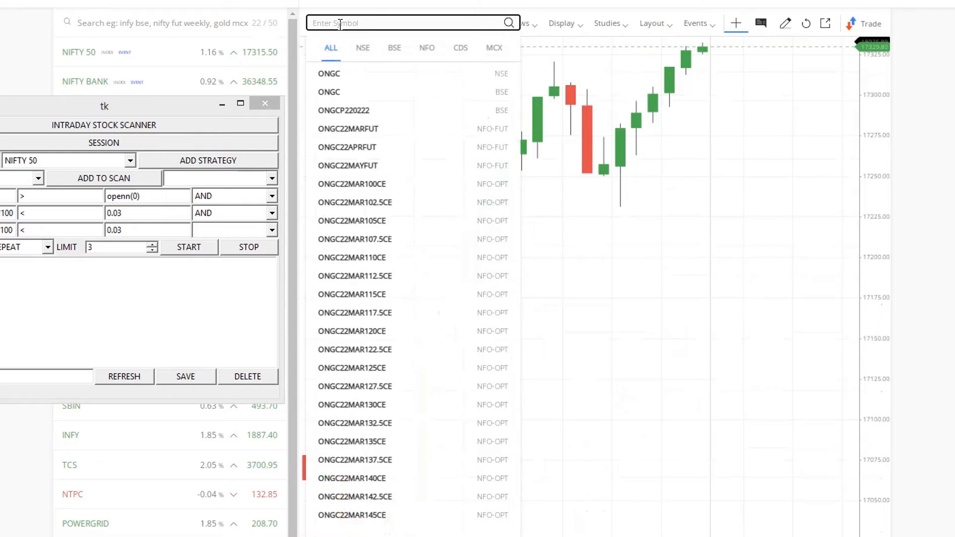
text(ongc)
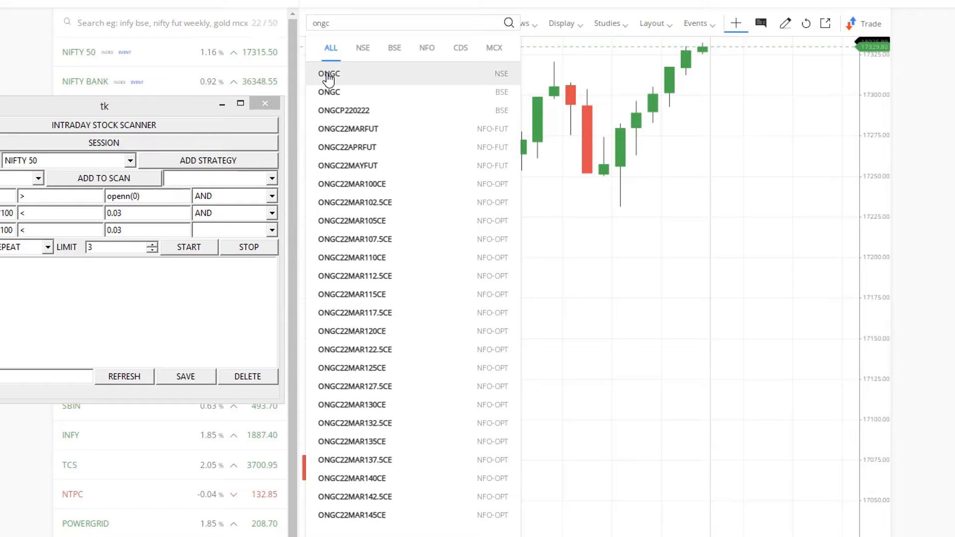
click(329, 73)
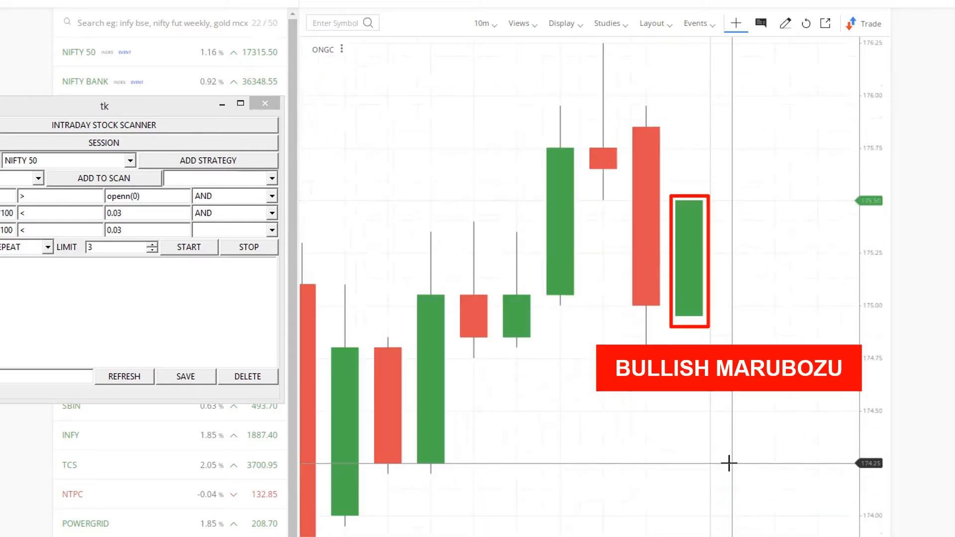
mouse_move(626, 262)
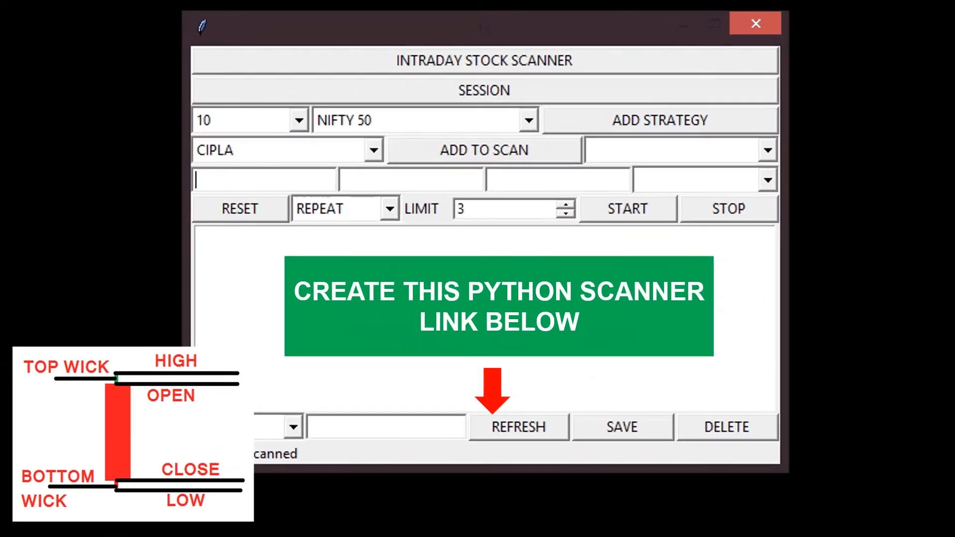
Enter close(0) < openn(0), chain AND, and begin the high(0) top-wick formula under 0.02.
text(close(0)
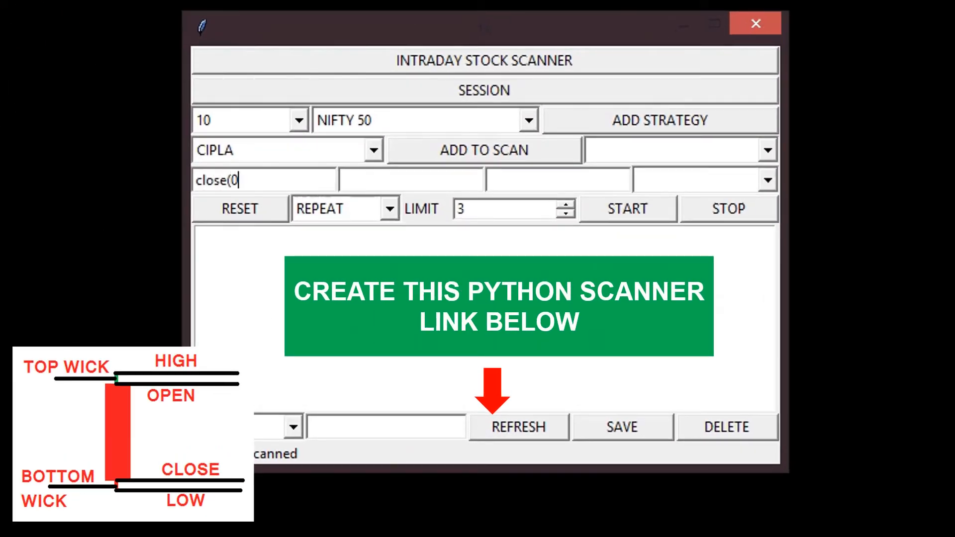
text(openn(0)
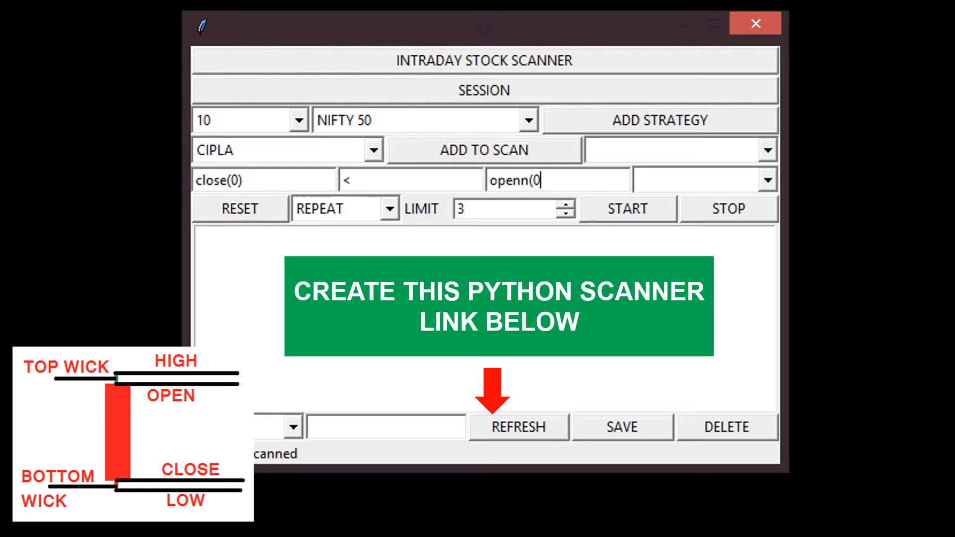
click(769, 179)
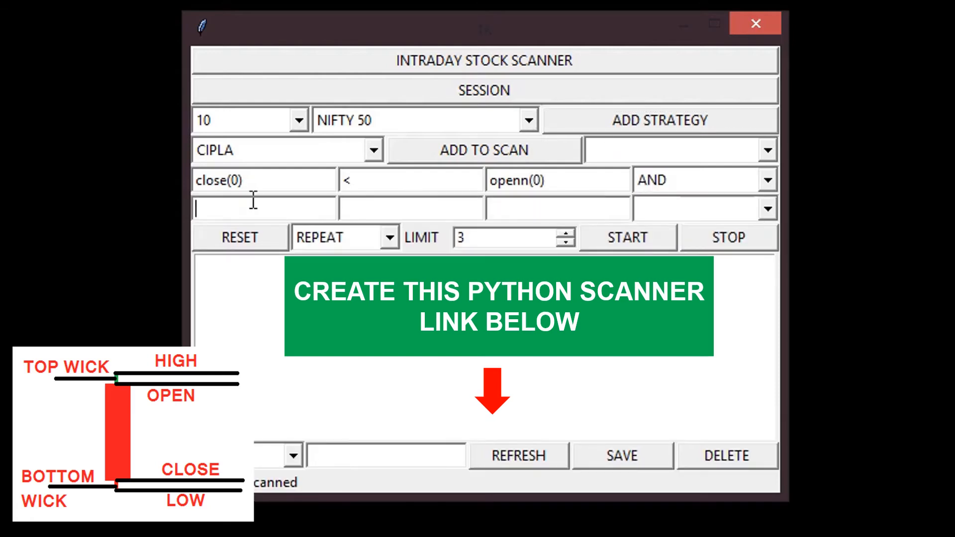
text((()
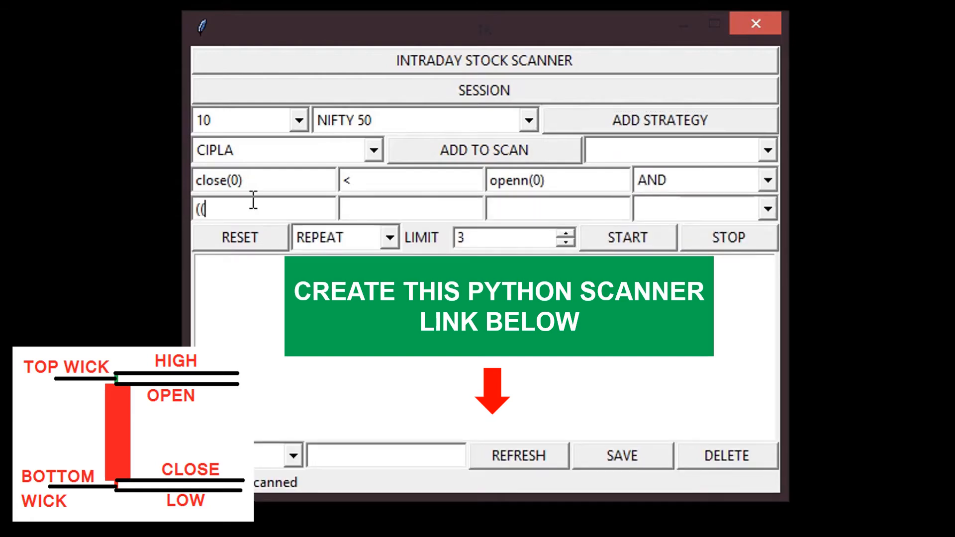
text(high(0))
click(558, 209)
text(0.02)
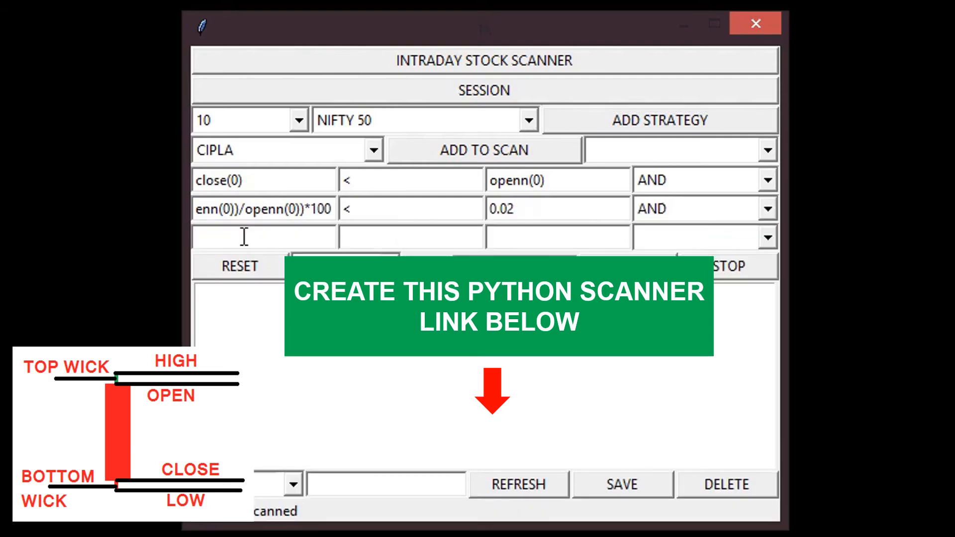
Enter the bottom-wick formula ((close(0)-low(0))/low(0))*100 below 0.02 in the third row.
text(((close)
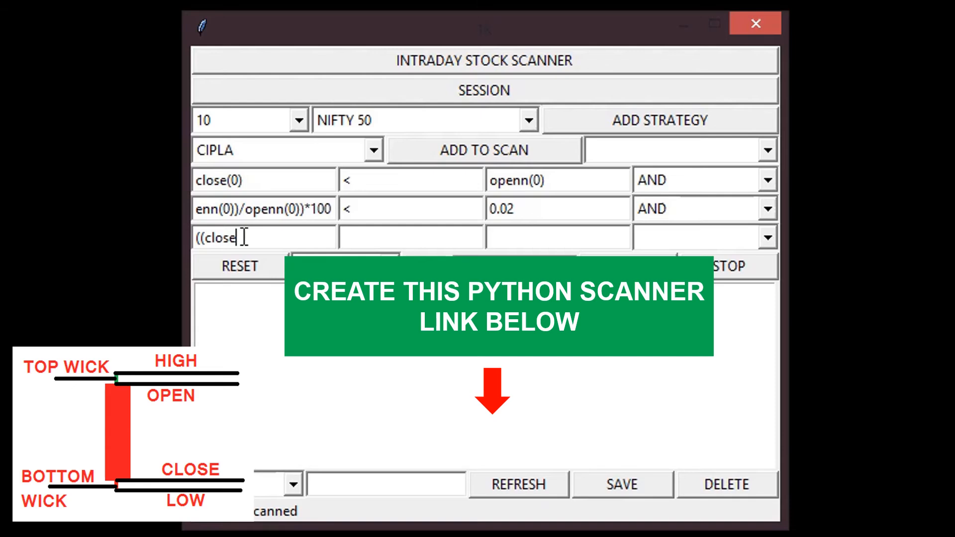
text((0)-low(0))/low(0))*100)
click(558, 238)
text(0.02)
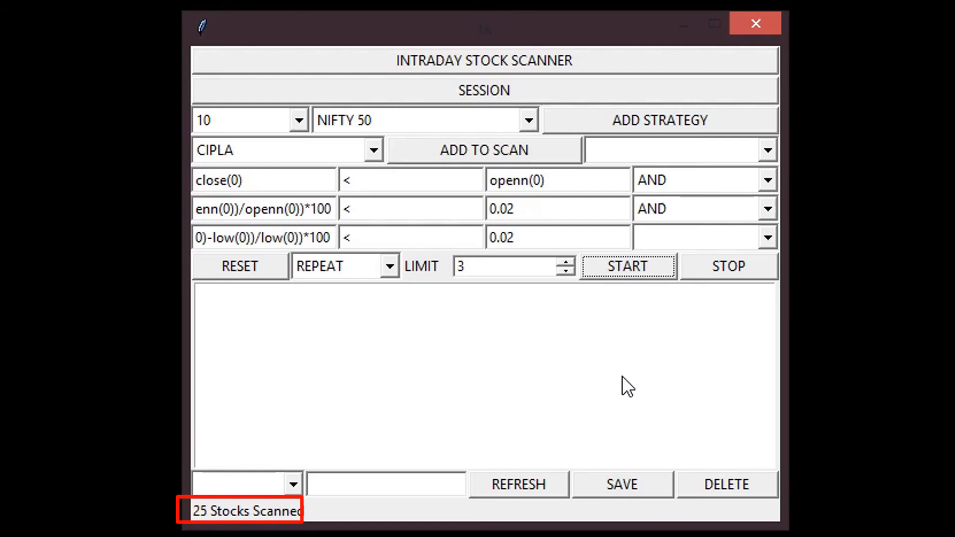
Start the bearish scan, which finds INFY and NESTLEIND across 51 stocks.
click(628, 266)
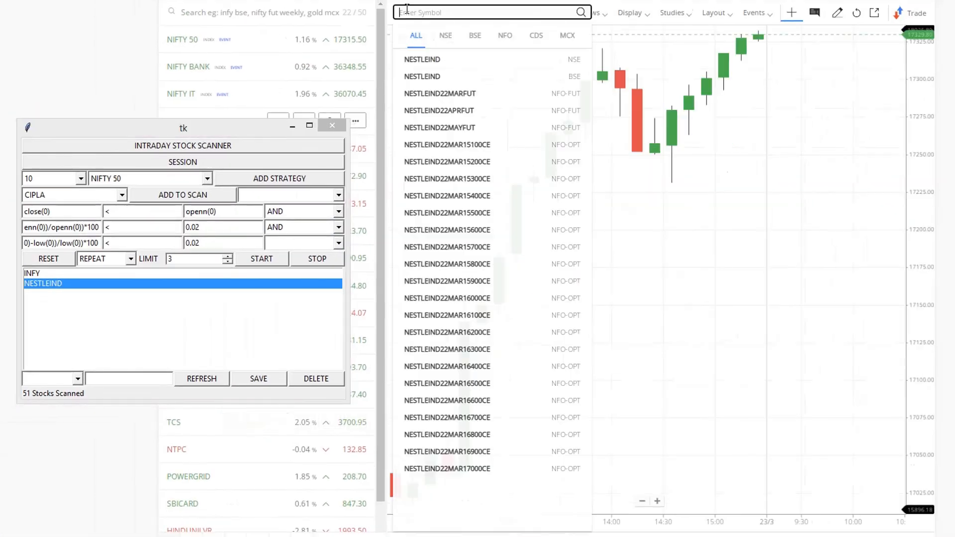
Type 'infy' into the symbol search to list INFY matches.
text(infy)
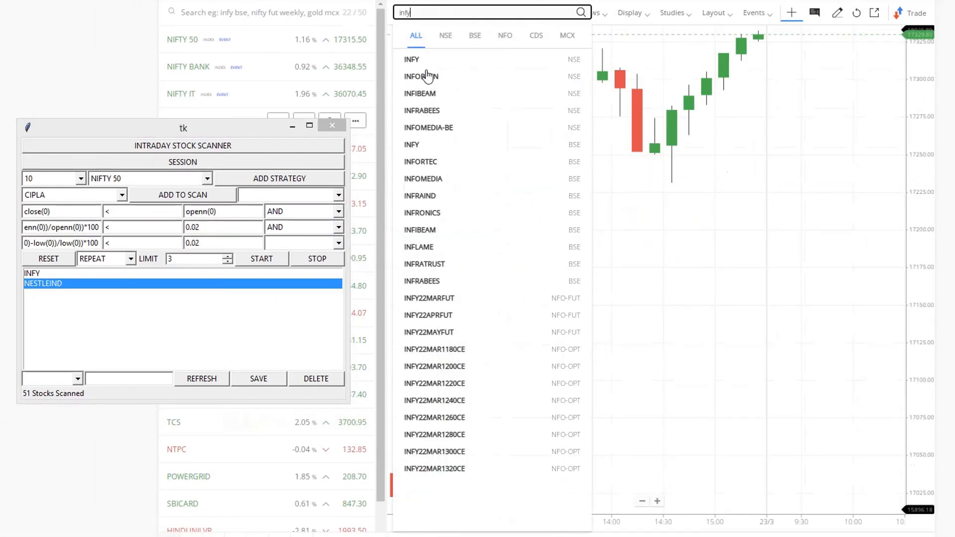